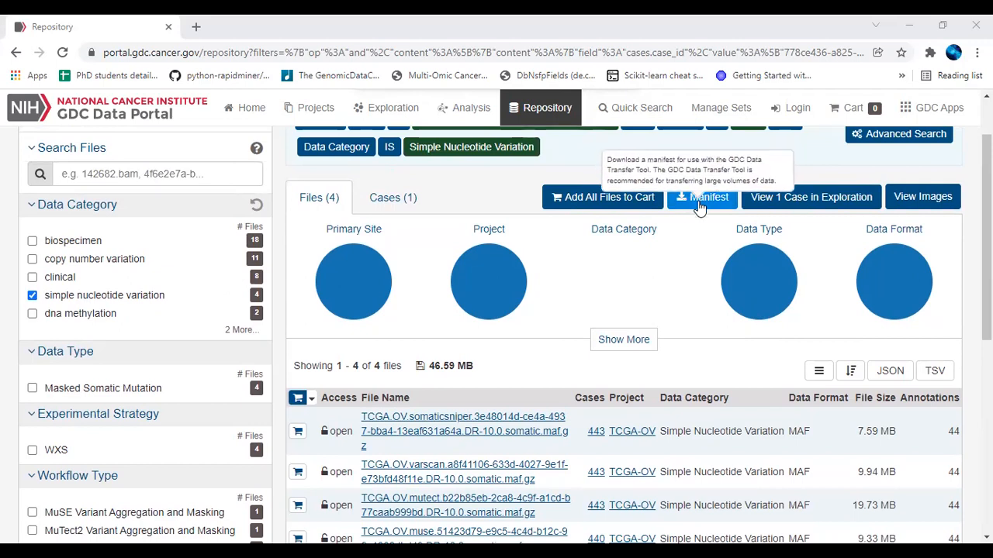
mouse_move(87, 310)
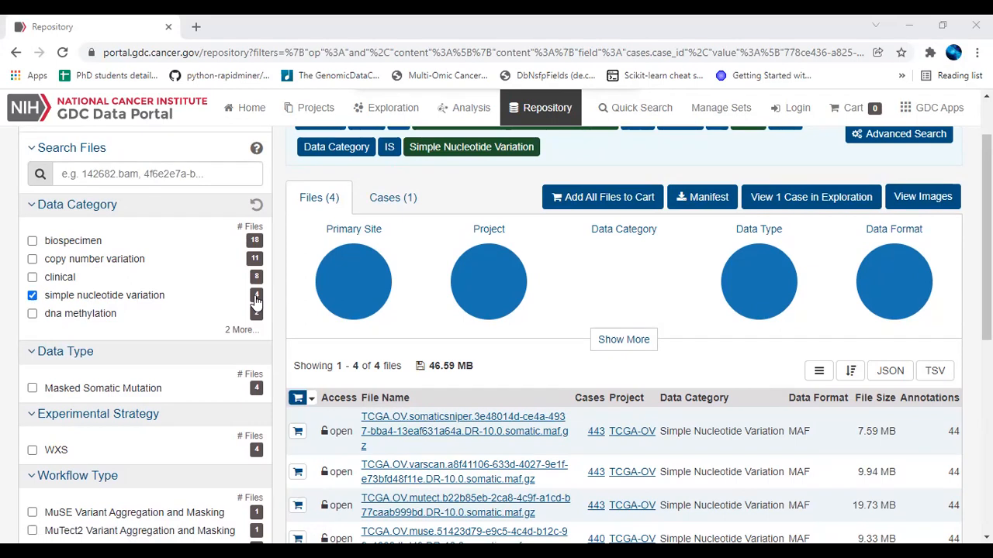
- Download the GDC manifest for the four filtered TCGA-OV MAF files
scroll("down", 3)
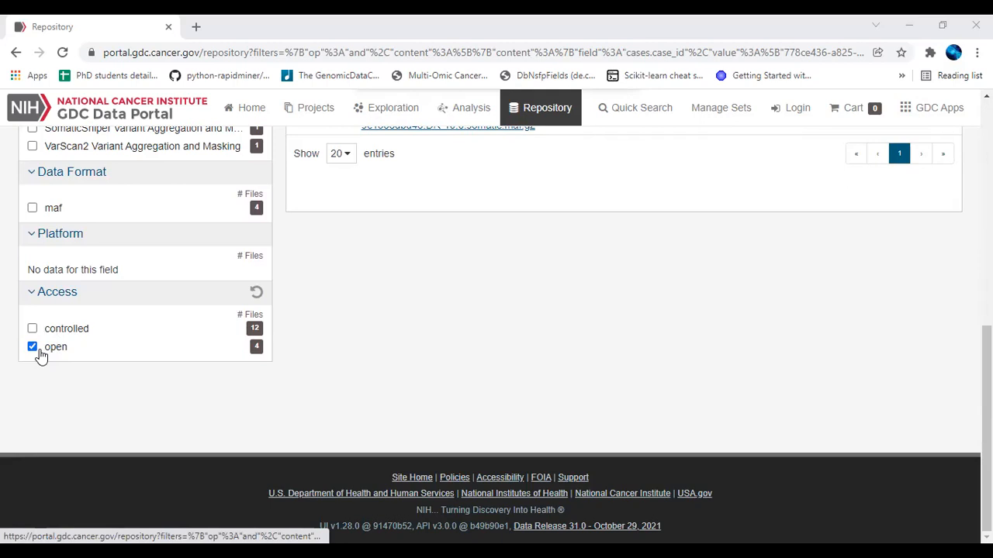
mouse_move(65, 344)
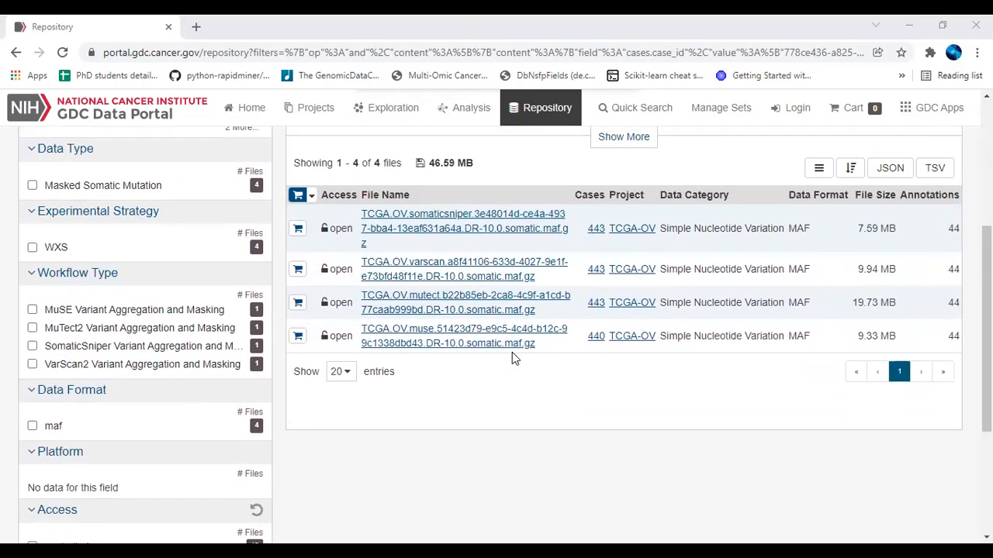
mouse_move(632, 325)
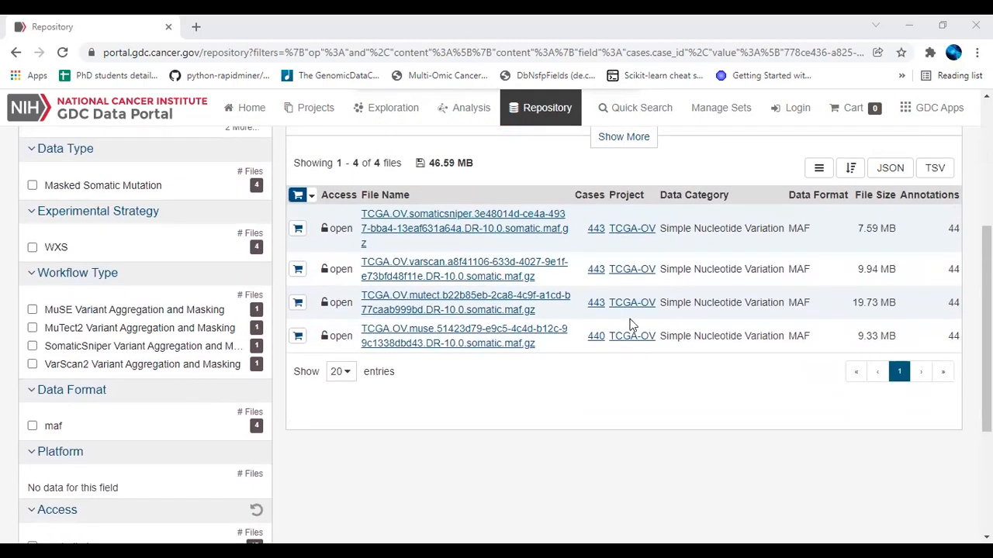
mouse_move(801, 290)
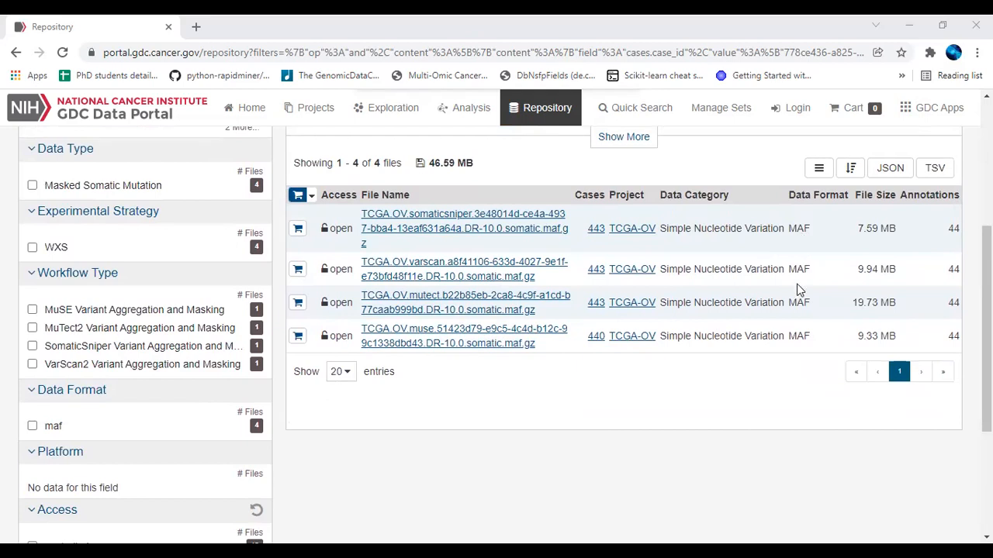
mouse_move(504, 321)
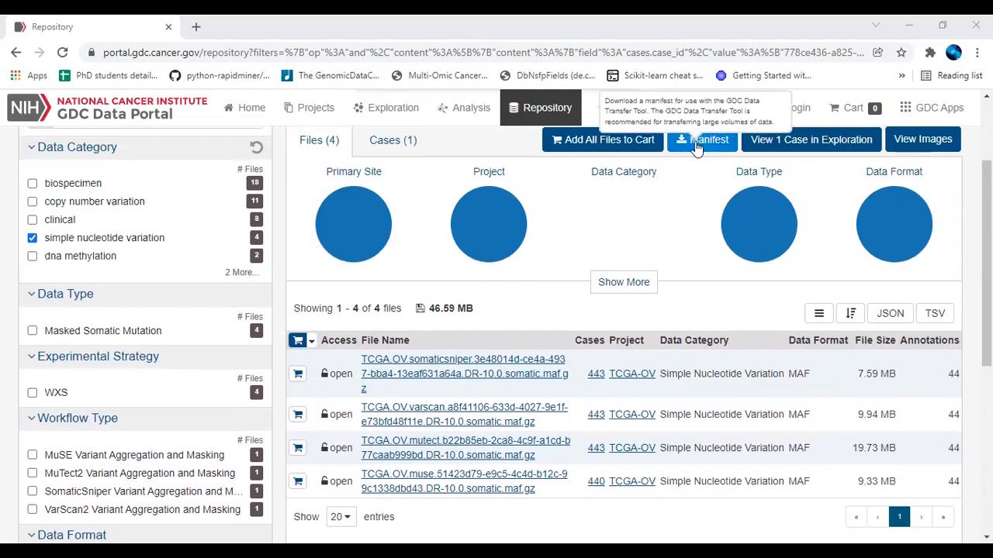
left_click(701, 139)
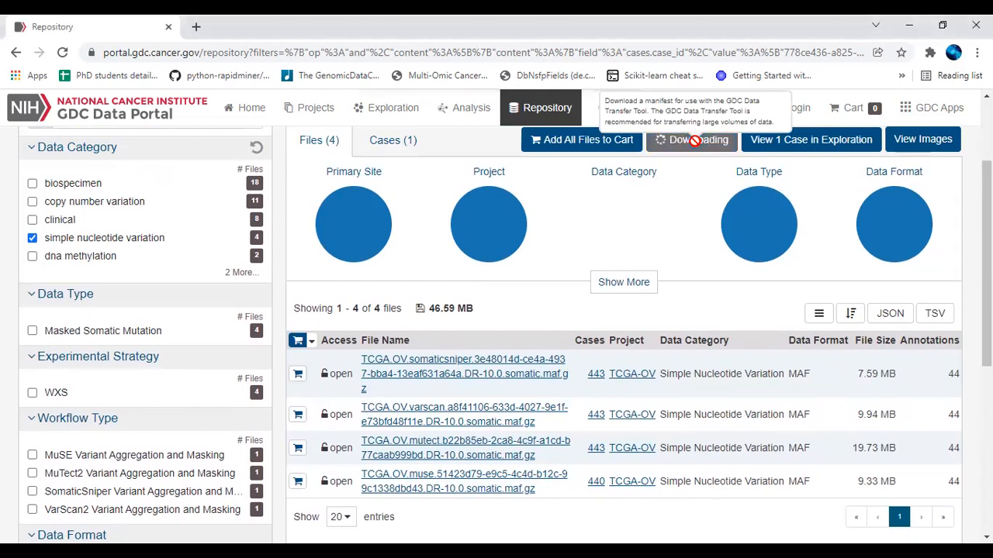
left_click(692, 139)
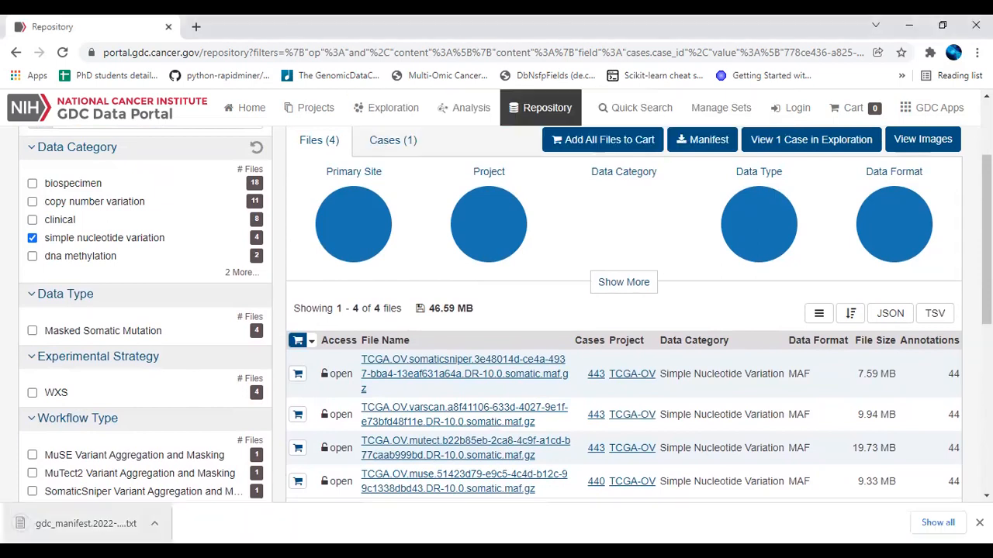
- Open the downloaded gdc_manifest .txt file from the browser's download bar
left_click(101, 524)
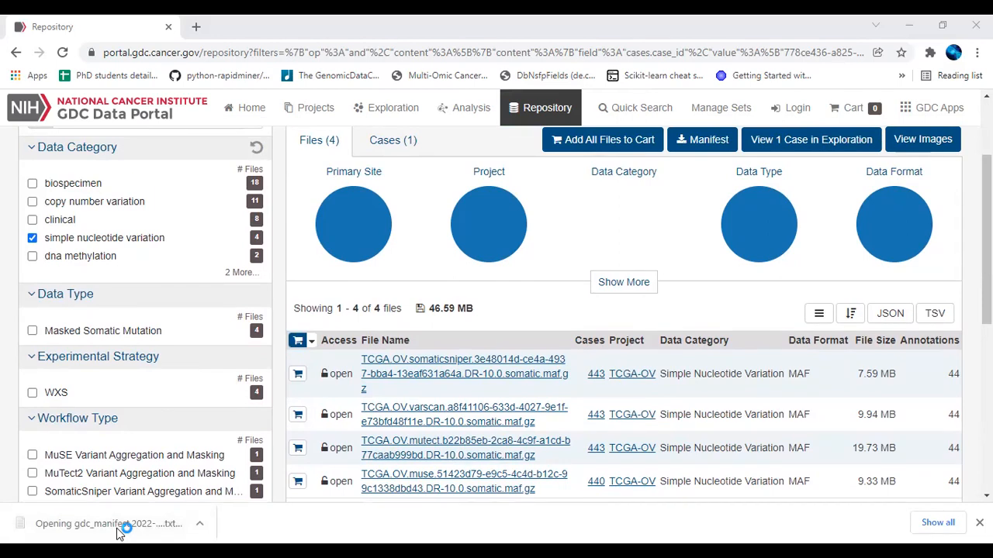
left_click(109, 524)
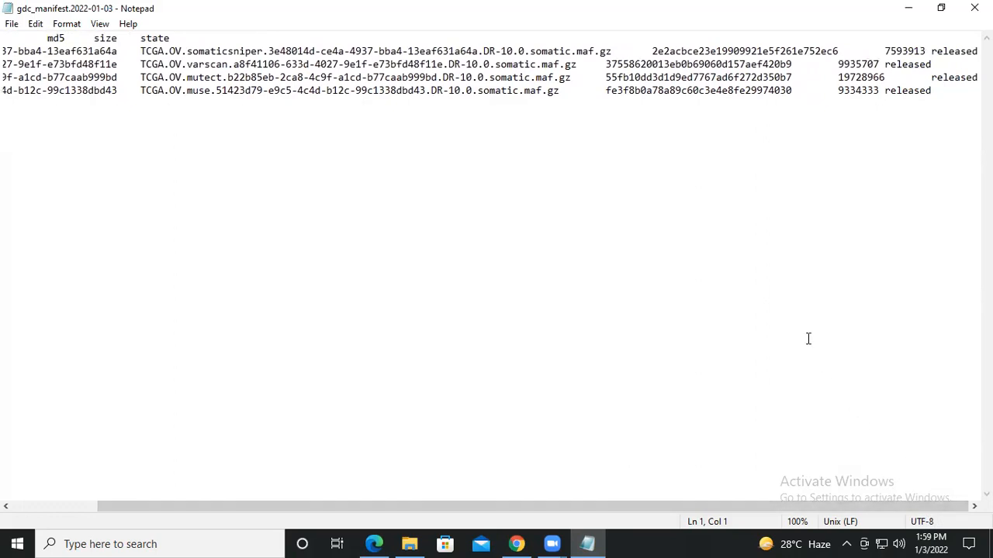
- Select the md5 checksum value in the varscan MAF file's manifest row
left_click(673, 64)
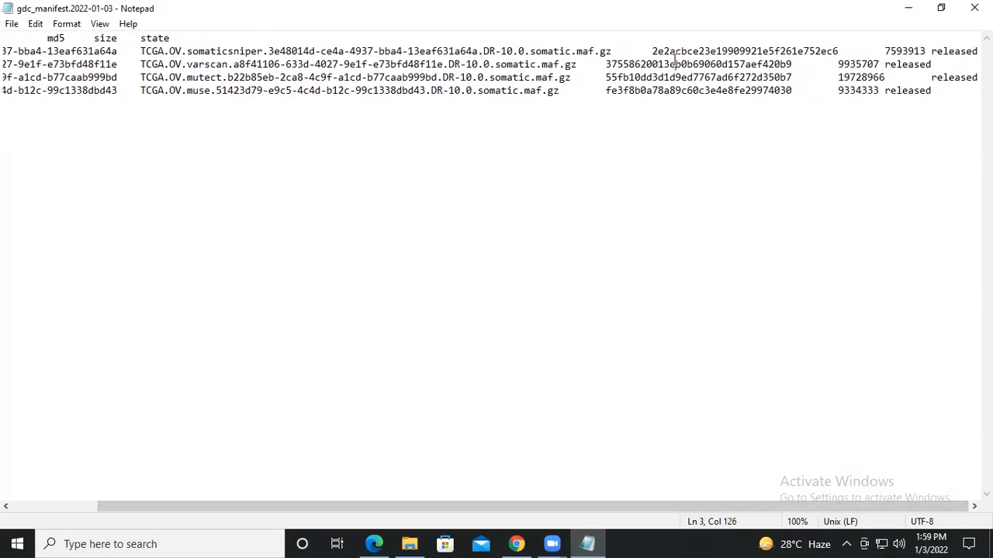
double_click(698, 63)
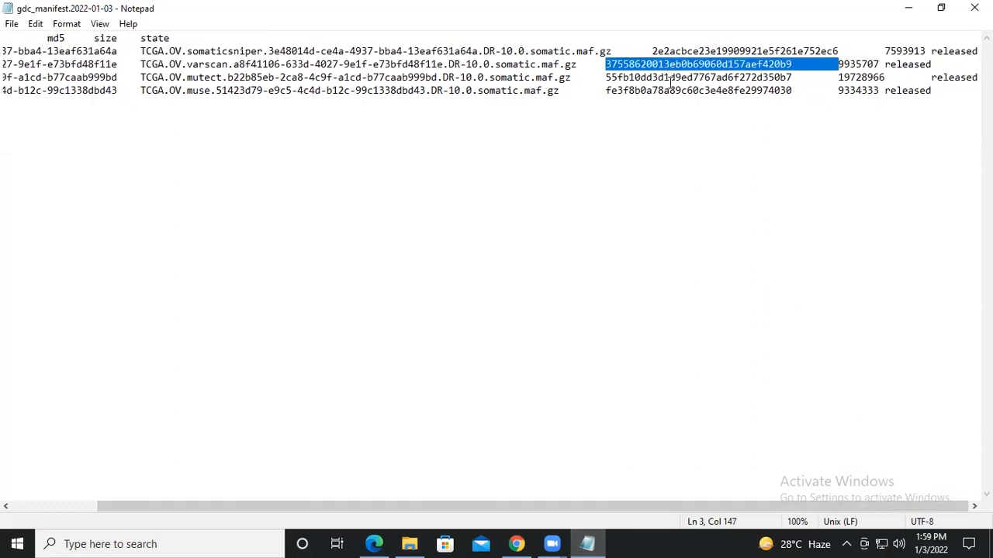
mouse_move(676, 140)
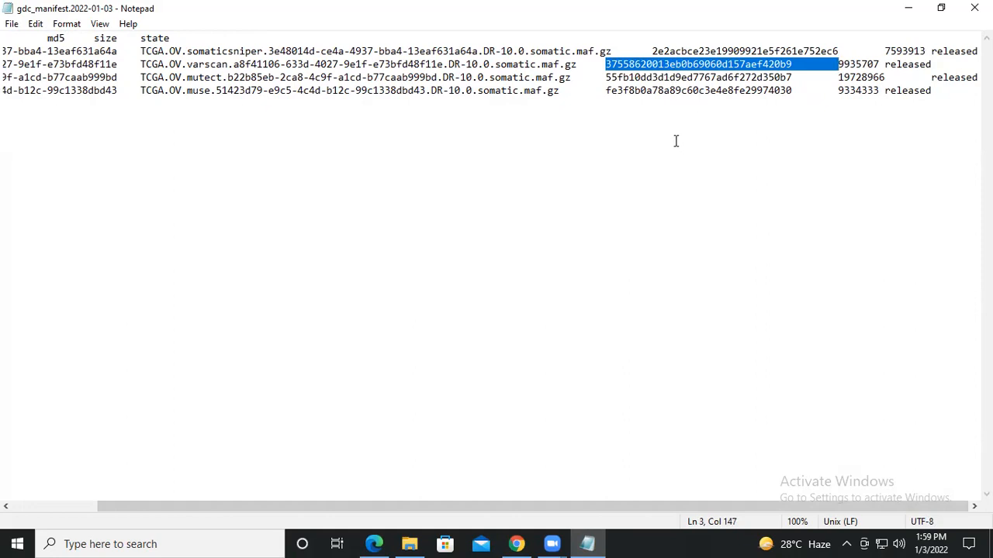
mouse_move(874, 37)
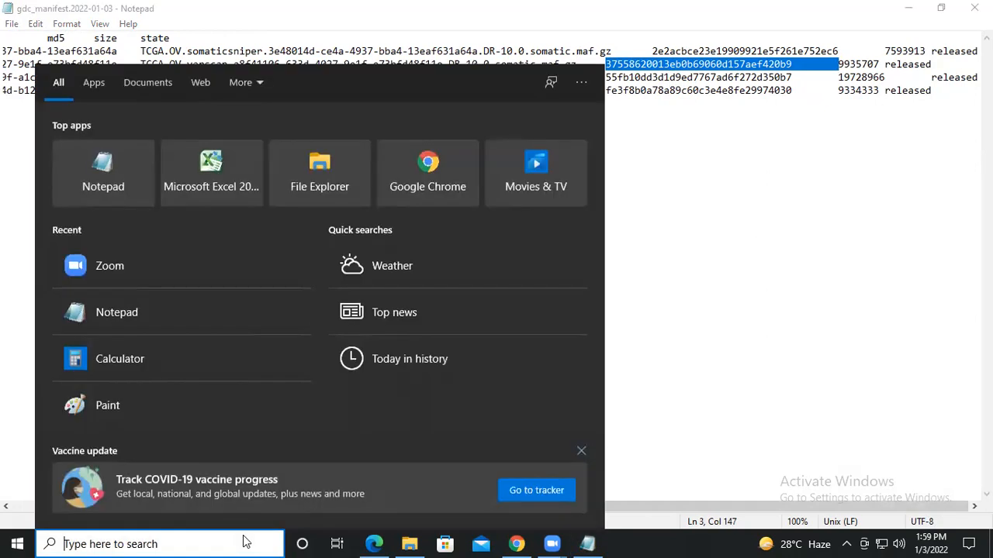
- Launch a new Command Prompt from taskbar search (cmd) and focus it for input
type("cm")
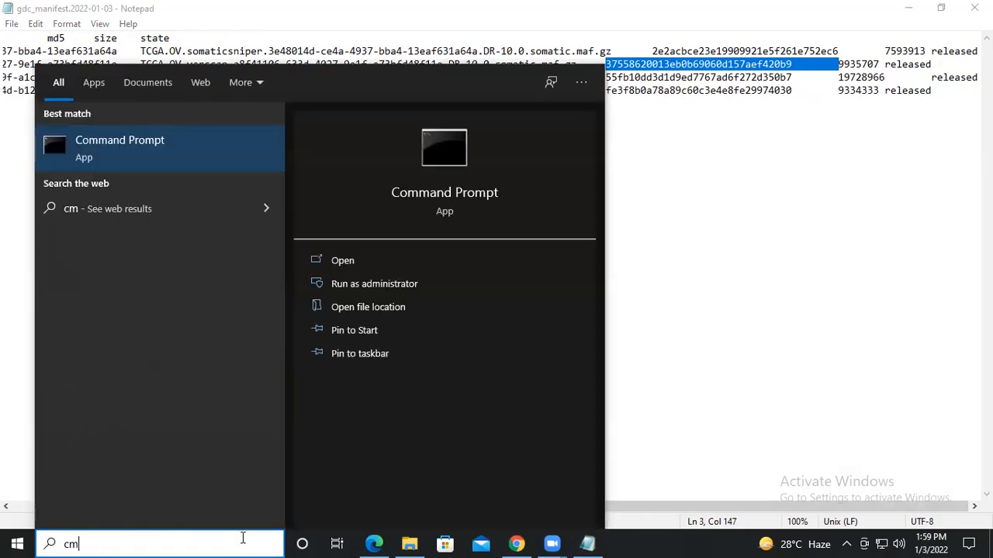
type("d")
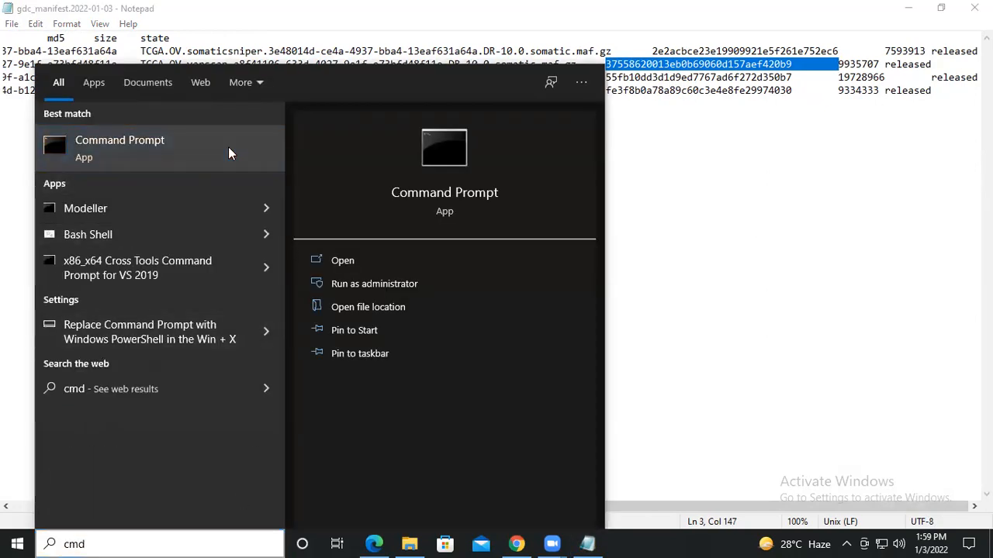
left_click(119, 147)
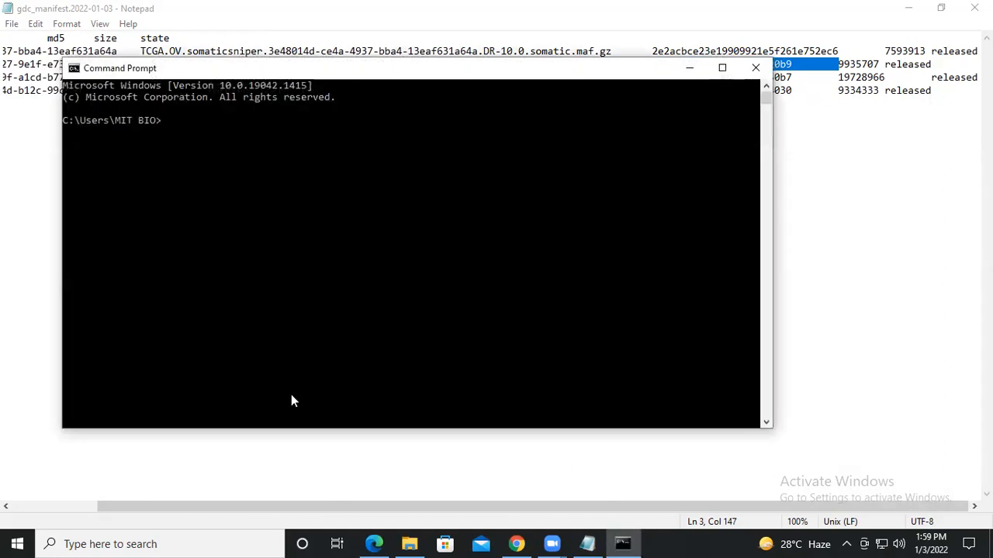
left_click(409, 542)
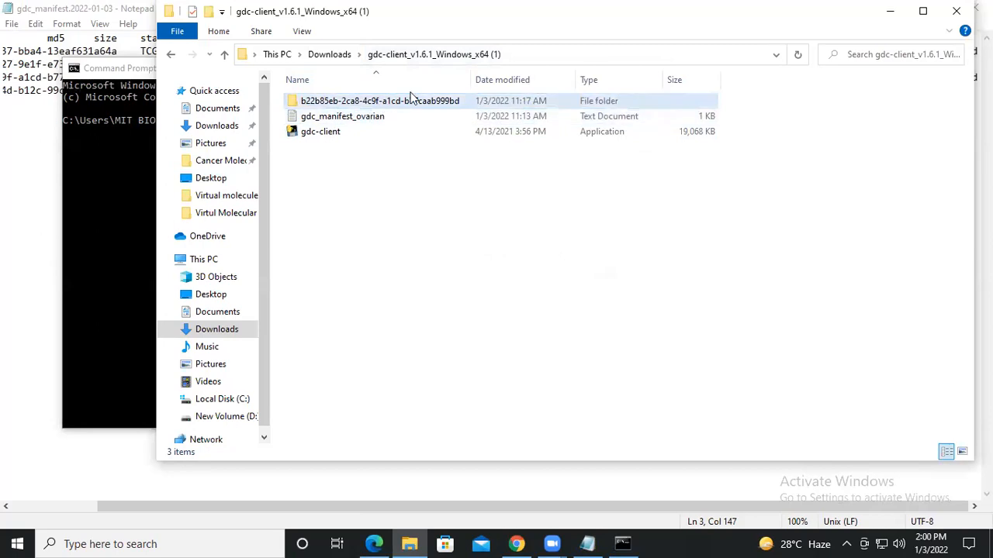
- Enter cd C:\Users\MIT BIO\Downloads\gdc-client_v1.6.1_Windows_x64 (1) in the prompt
left_click(341, 115)
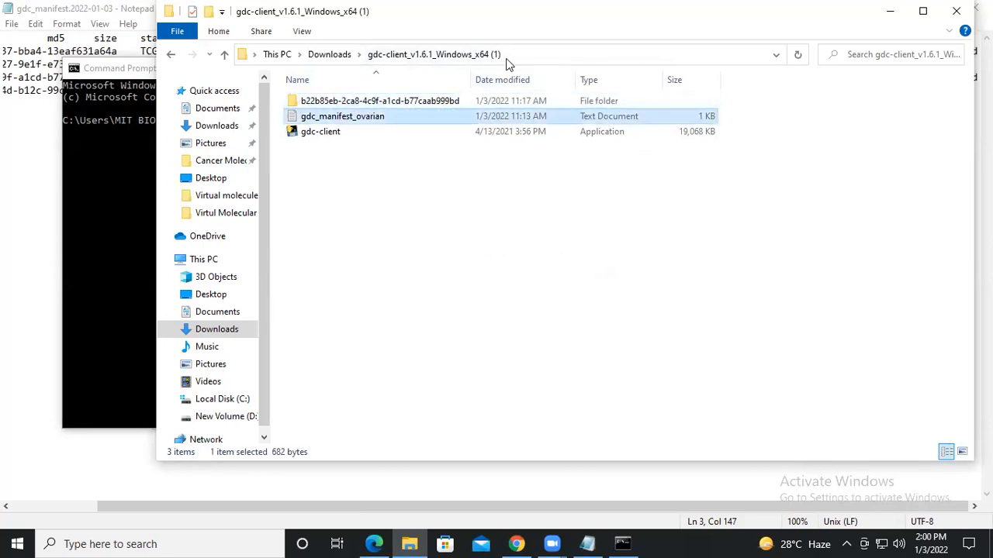
left_click(504, 54)
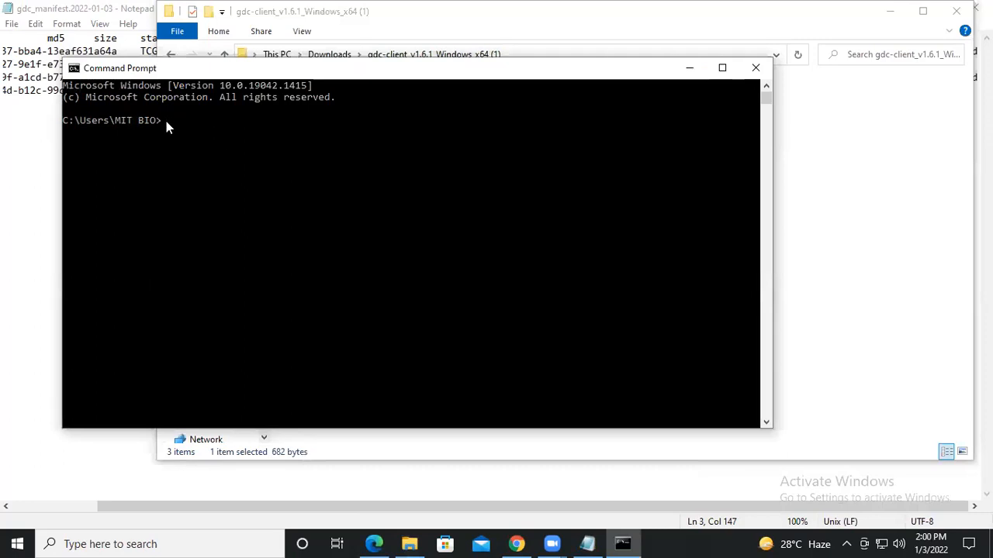
type("cd C:\\Users\\MIT BIO\\Downloads\\gdc-client_v1.6.1_Windows_x64 (1)")
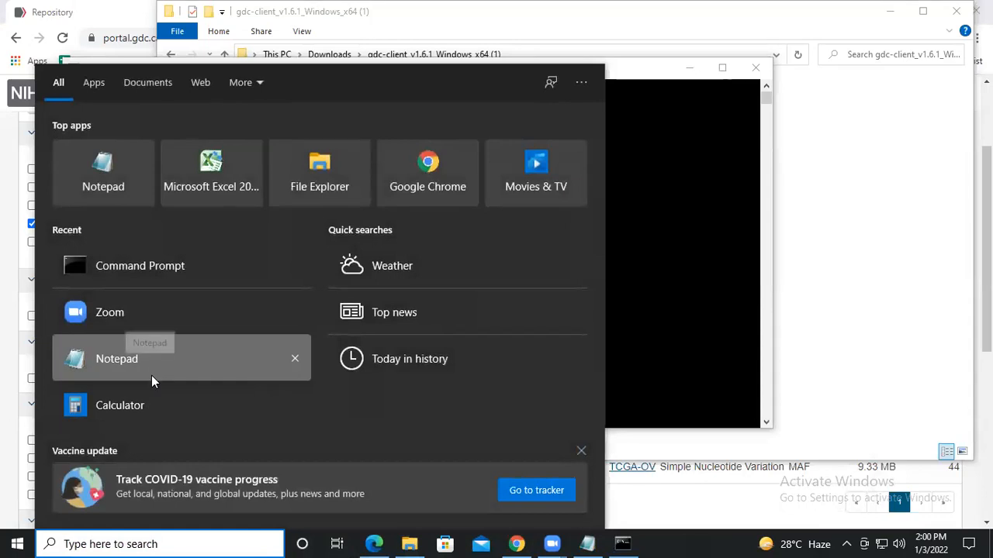
mouse_move(152, 366)
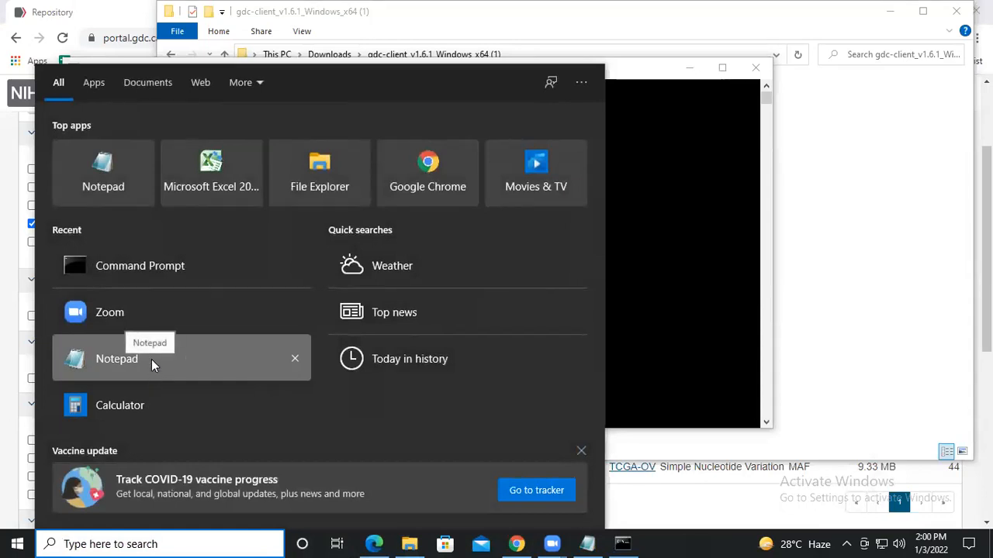
- Open the gdc-client_v1.6.1_Windows_x64 (1) folder in Downloads via File Explorer
left_click(36, 160)
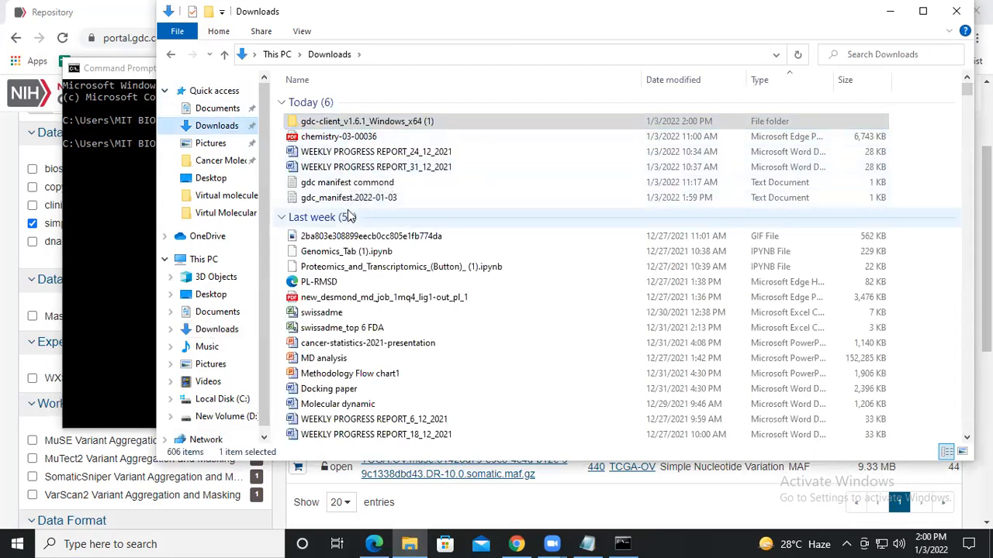
left_click(366, 121)
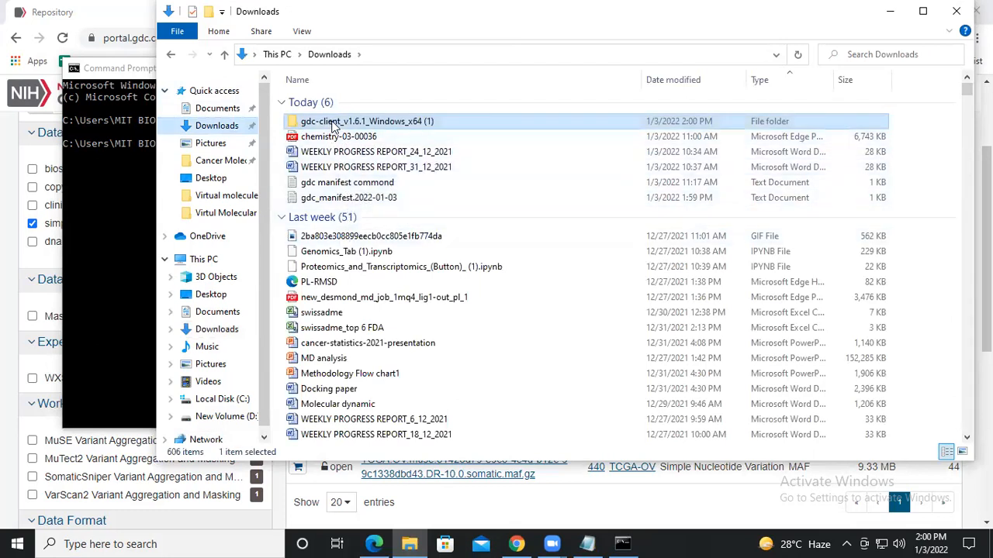
double_click(347, 182)
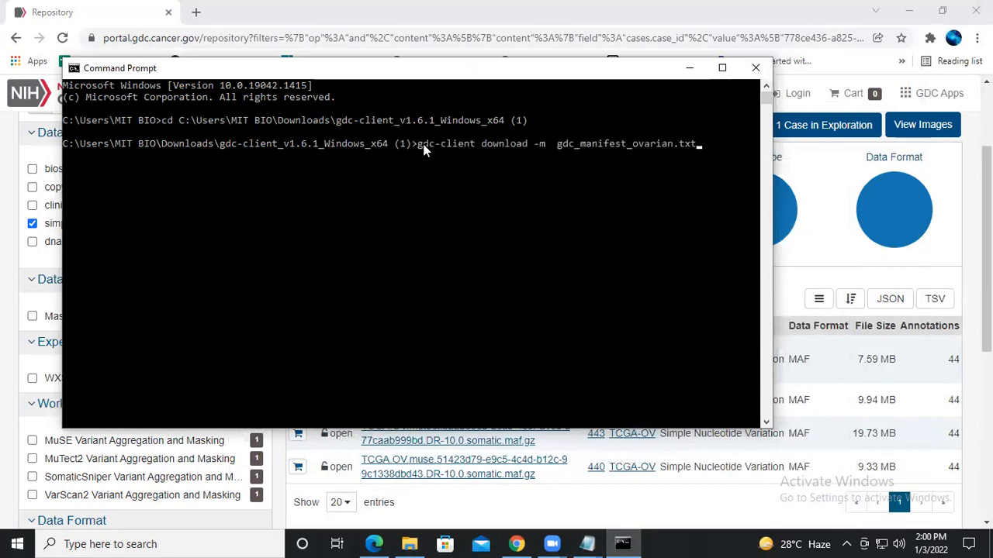
mouse_move(443, 153)
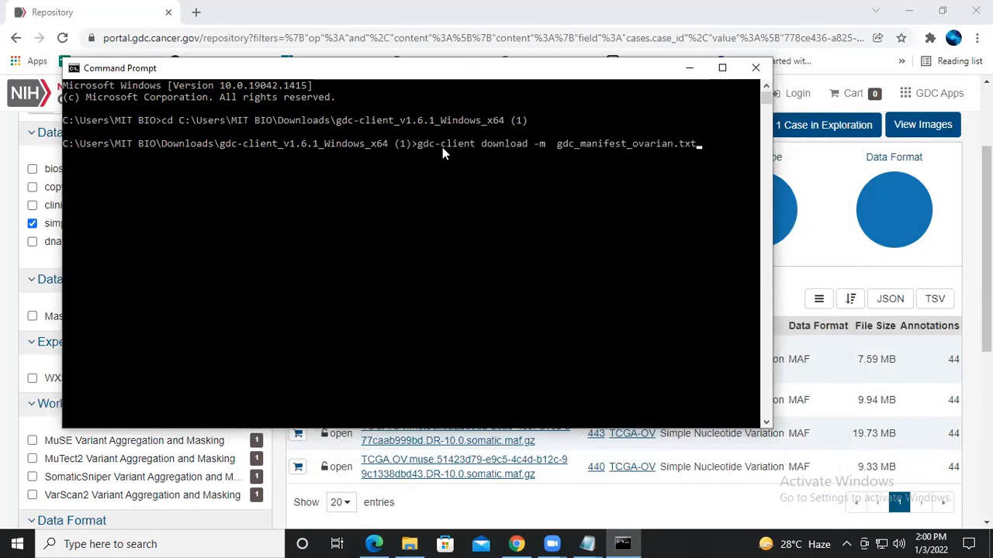
mouse_move(541, 147)
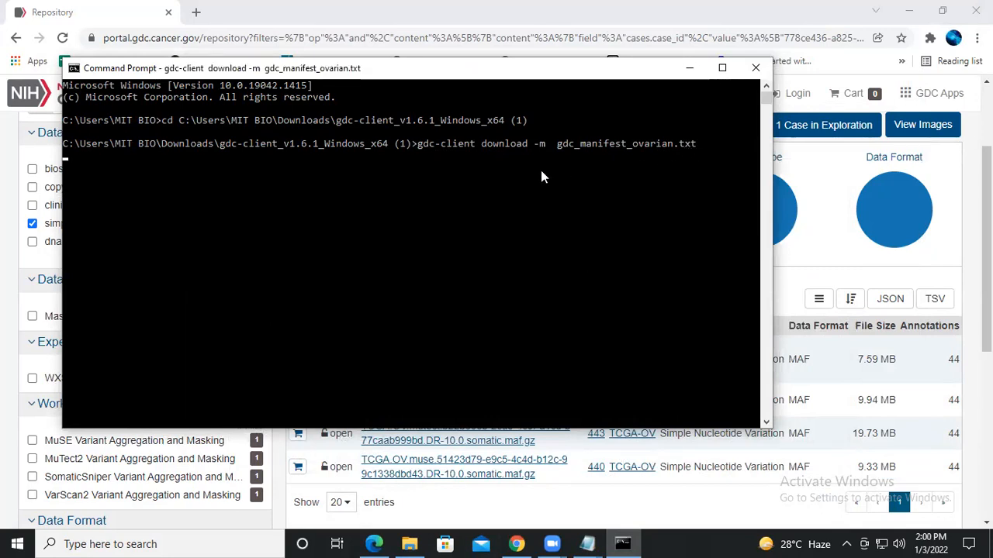
mouse_move(179, 256)
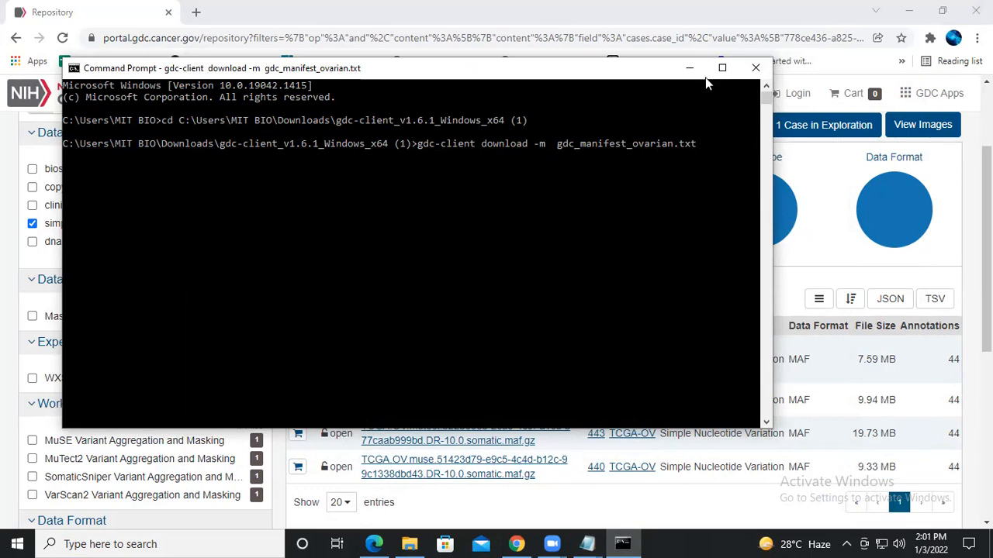
- Maximize the Command Prompt window while the manifest download runs
left_click(721, 68)
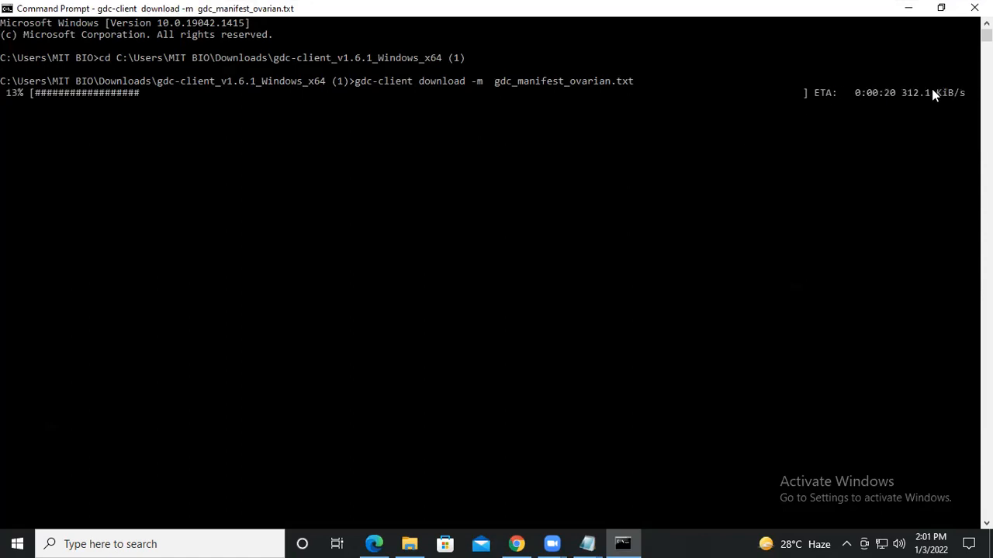
mouse_move(595, 124)
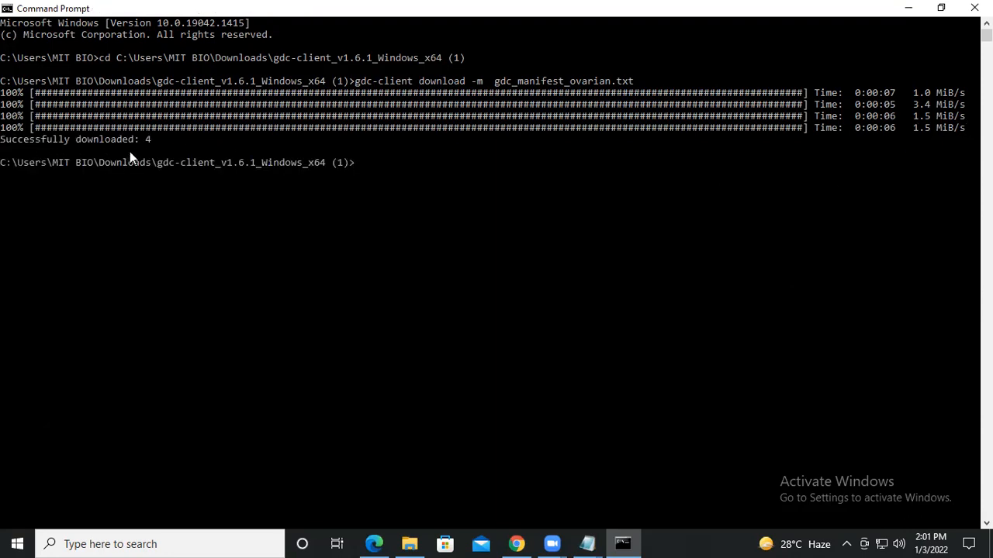
mouse_move(549, 39)
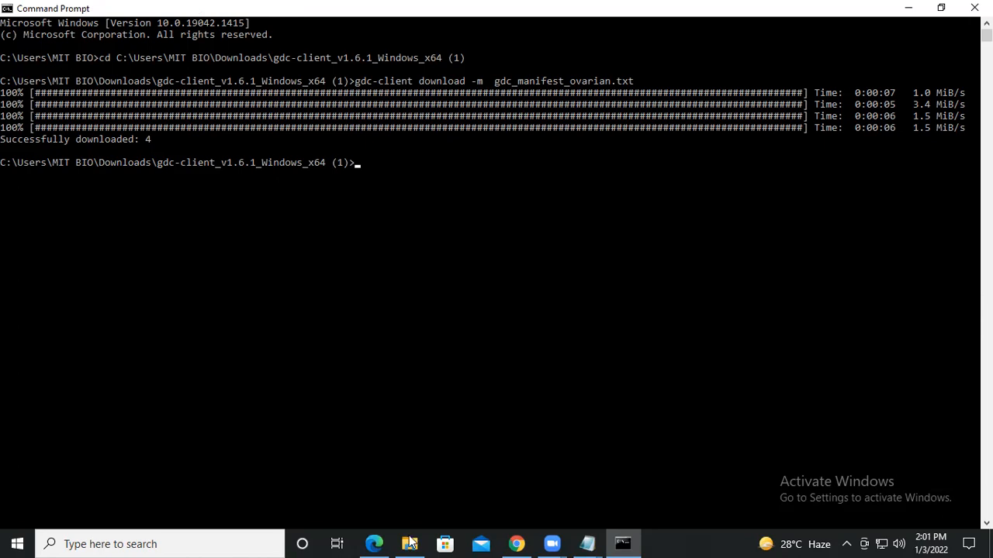
- View the four new UUID folders in the client folder and open 3e48014d-ce4a-4937-bba4-13eaf631a64a
left_click(409, 543)
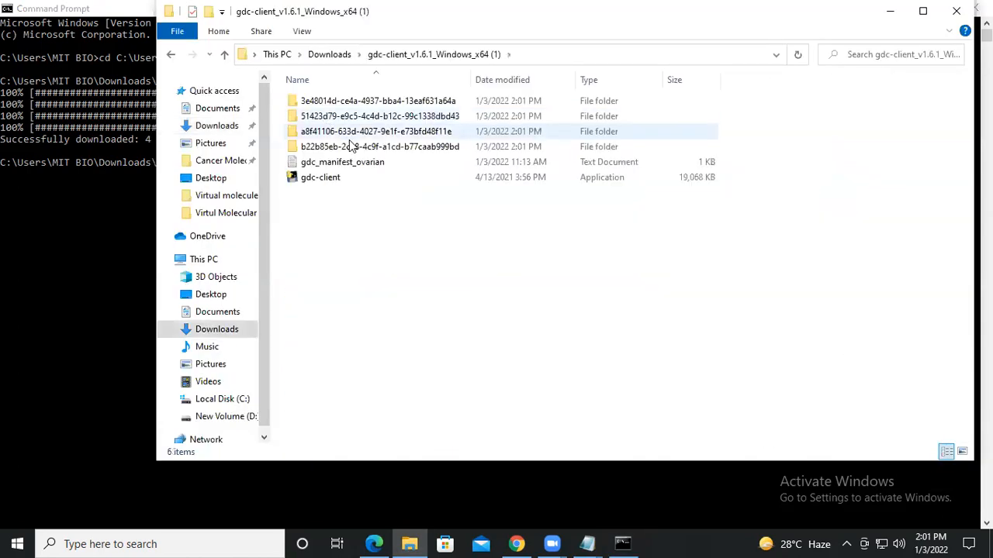
left_click(375, 130)
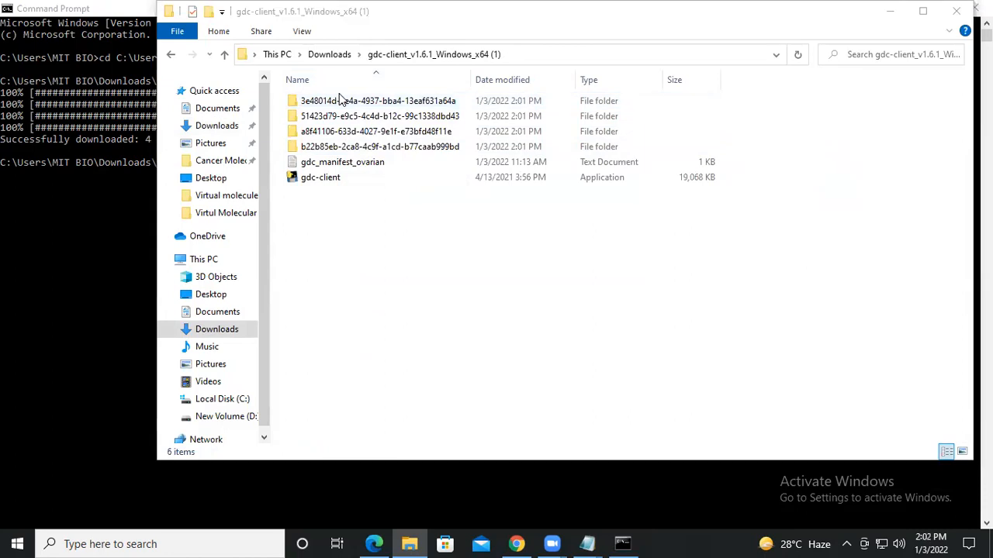
left_click(380, 115)
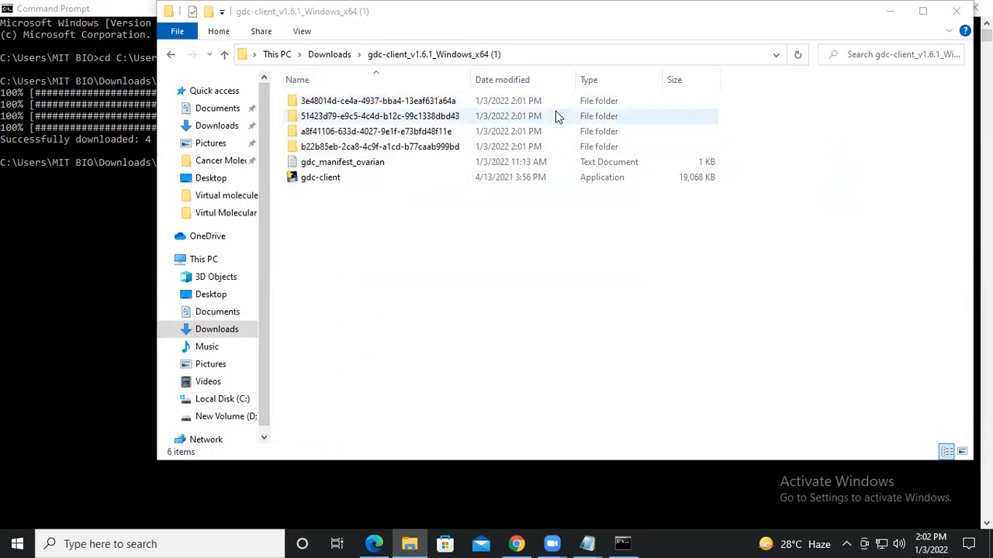
mouse_move(349, 108)
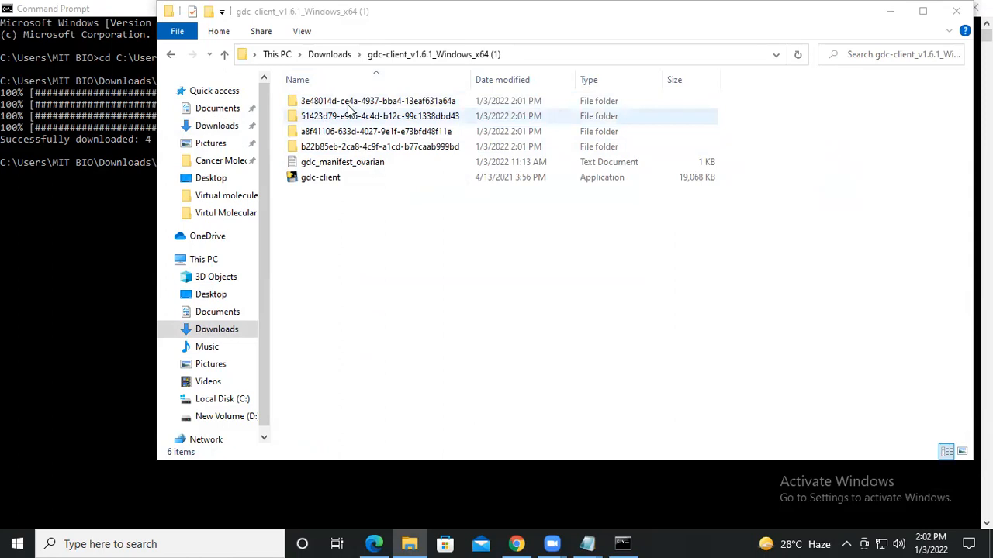
double_click(378, 99)
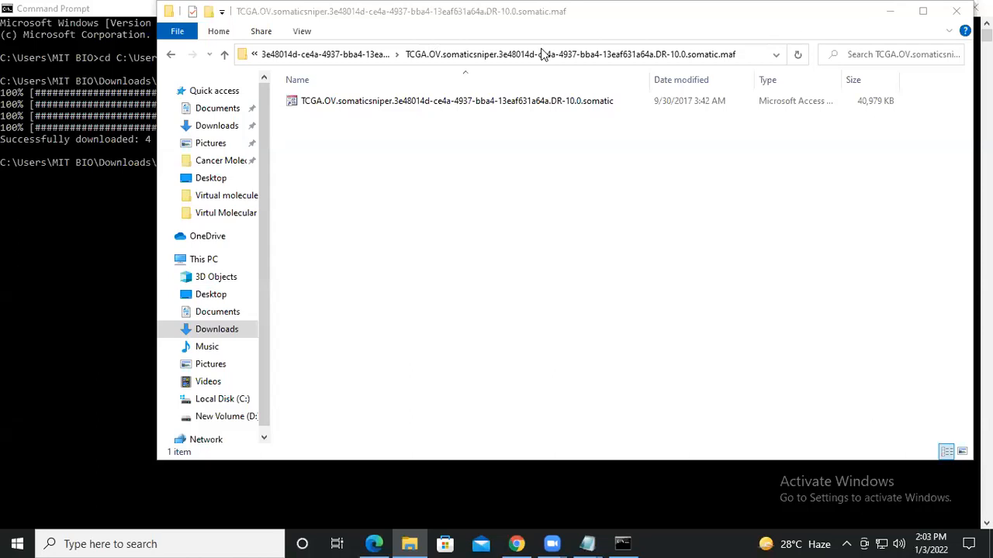
mouse_move(614, 82)
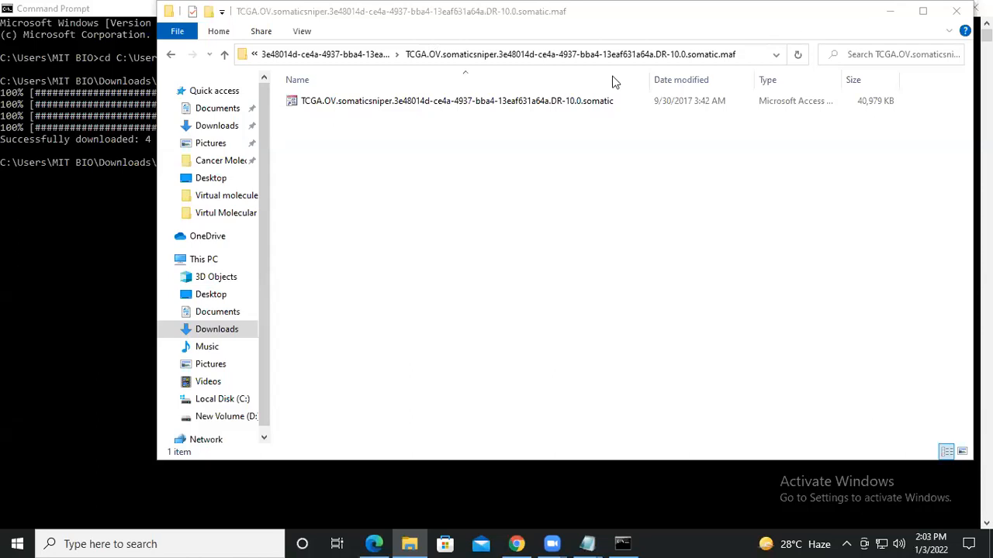
left_click(456, 101)
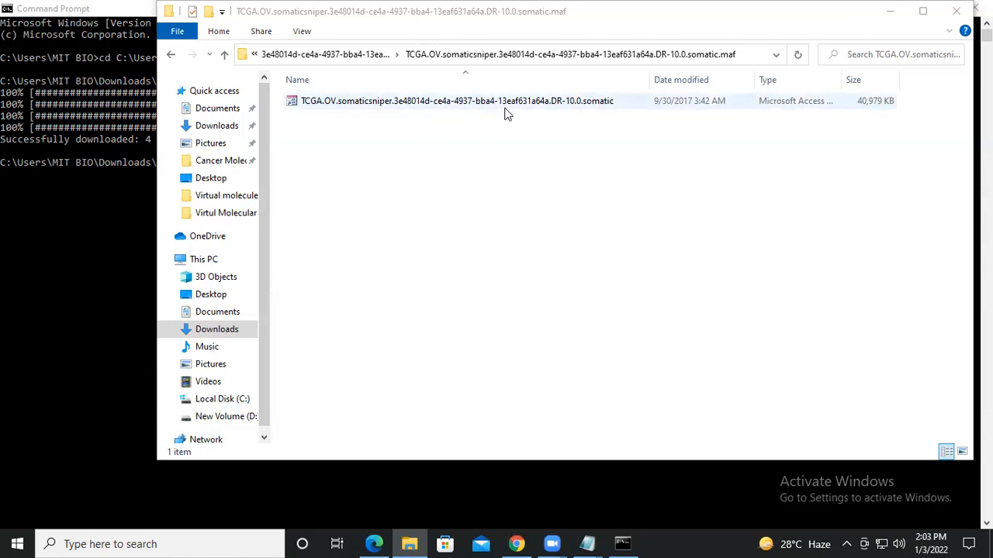
mouse_move(557, 112)
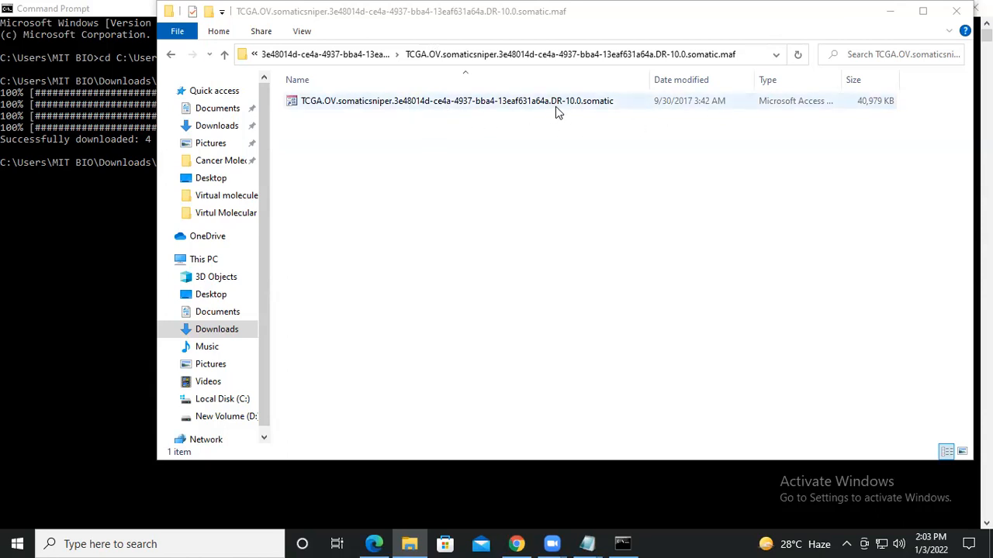